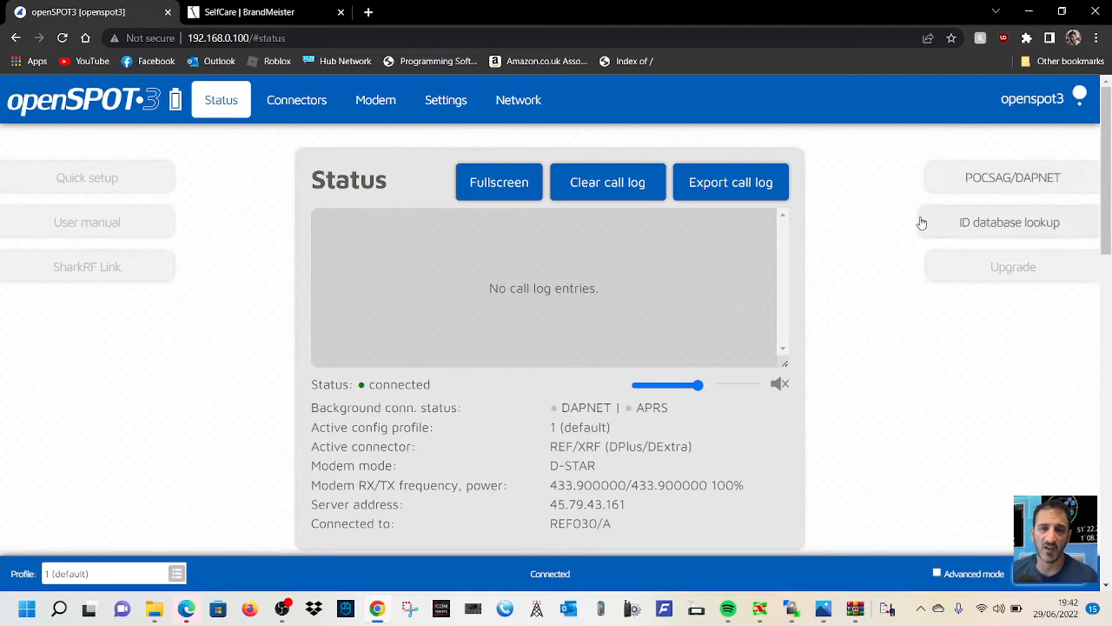
Start the Quick setup wizard and choose D-STAR as the radio type.
{"action": "scroll", "scroll_direction": "down", "scroll_amount": 3}
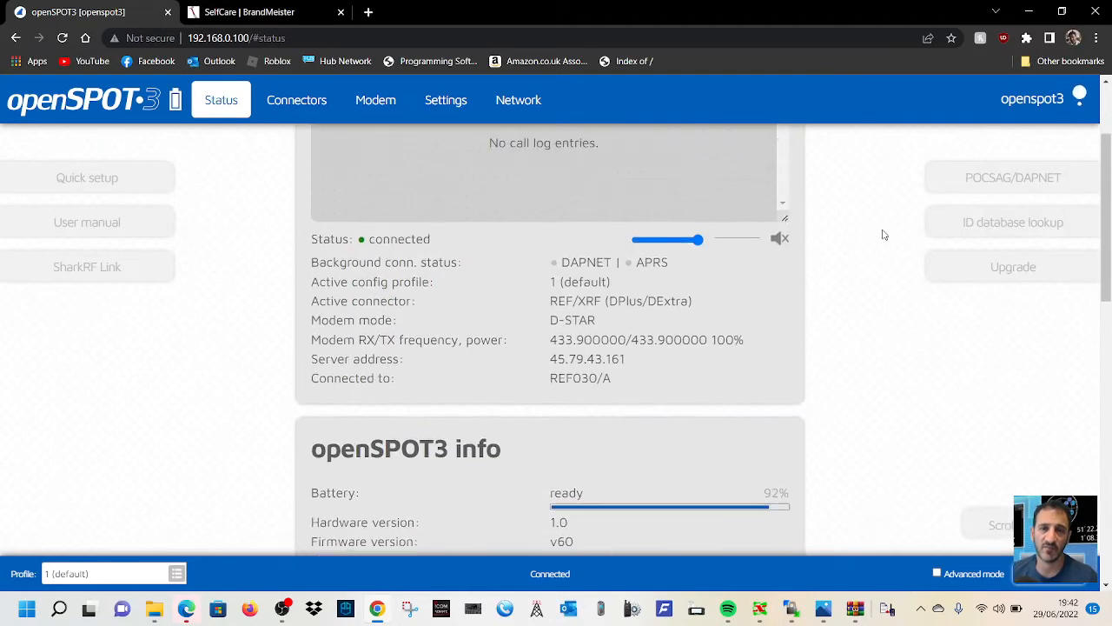
{"action": "scroll", "scroll_direction": "up", "scroll_amount": 3}
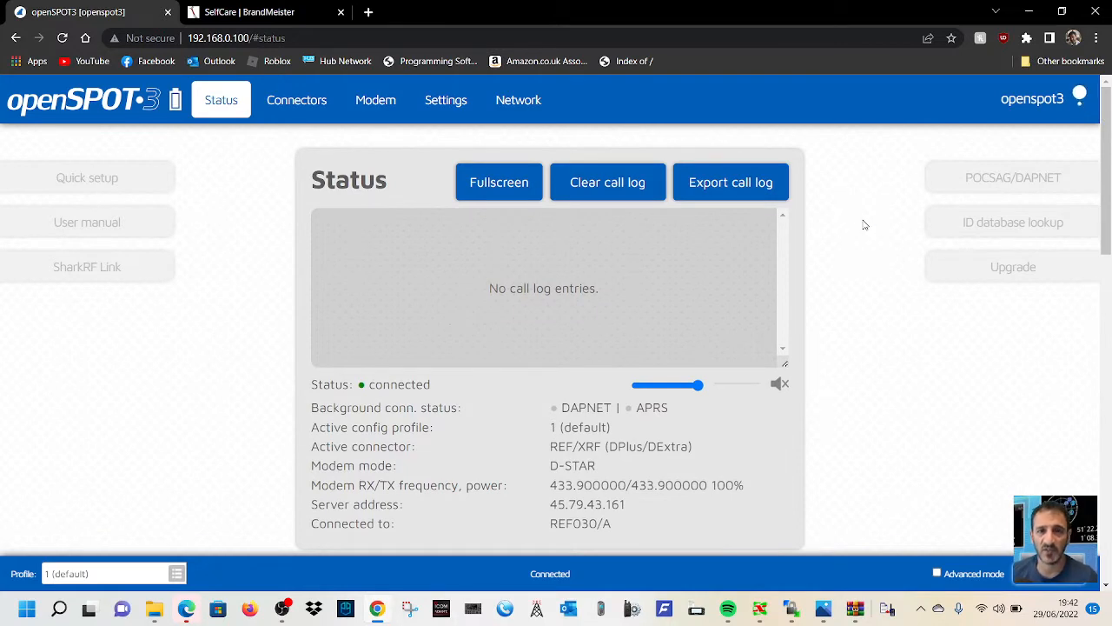
{"action": "mouse_move", "coordinate": [883, 206]}
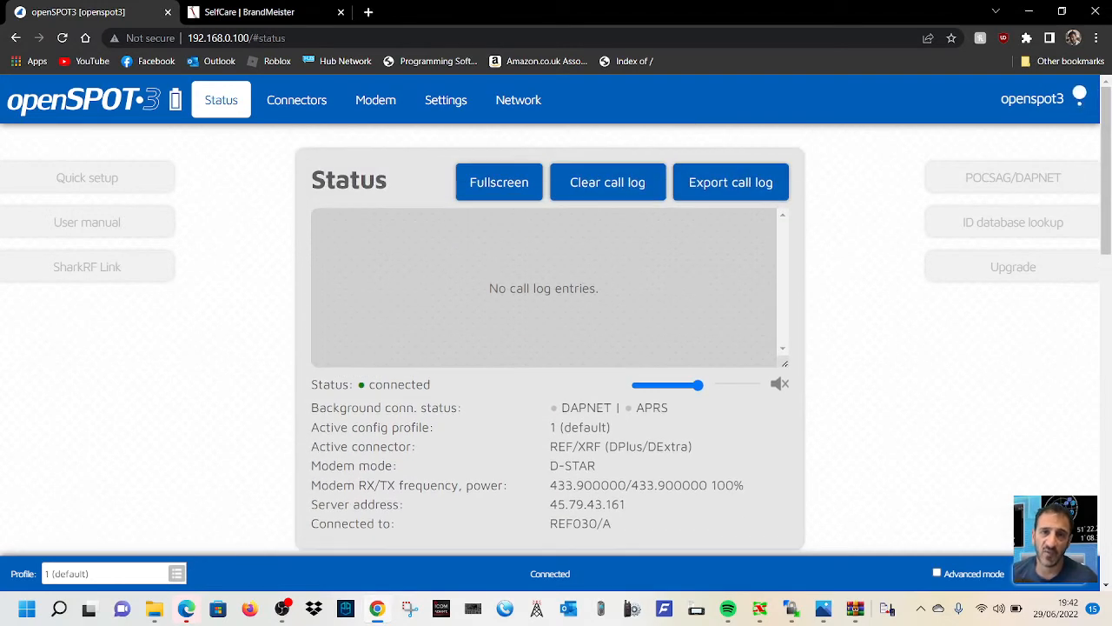
{"action": "left_click", "coordinate": [87, 178]}
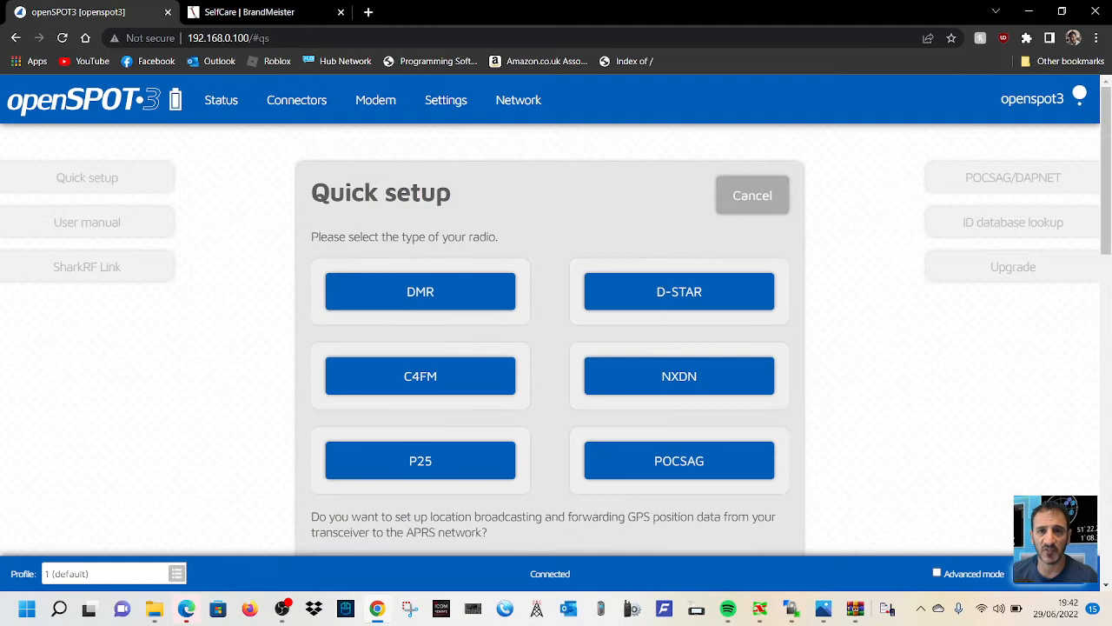
{"action": "mouse_move", "coordinate": [549, 260]}
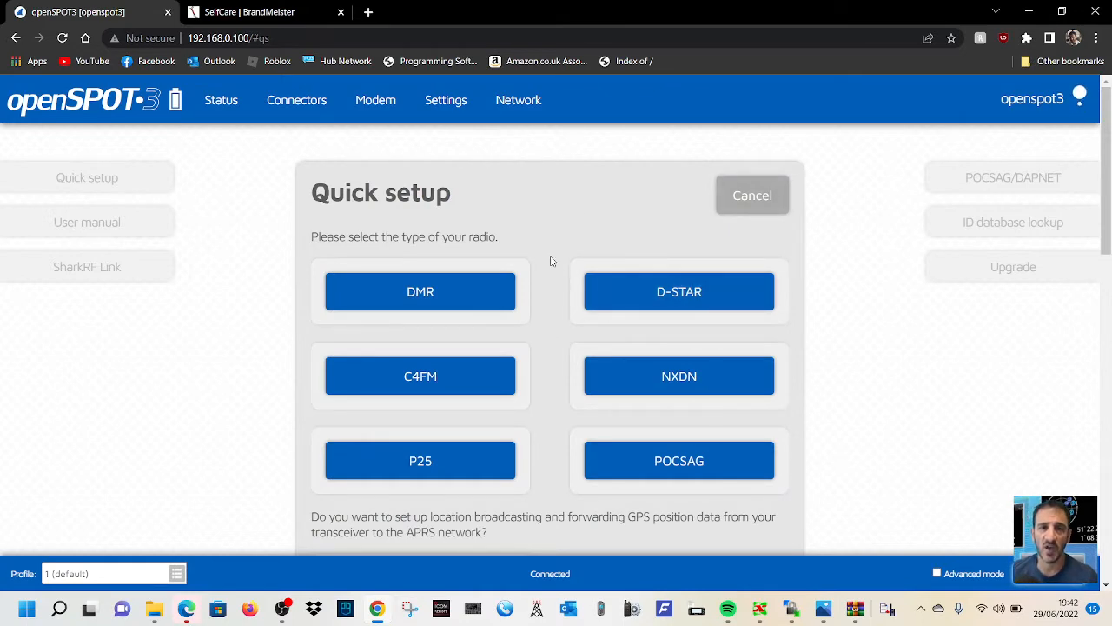
{"action": "mouse_move", "coordinate": [891, 253]}
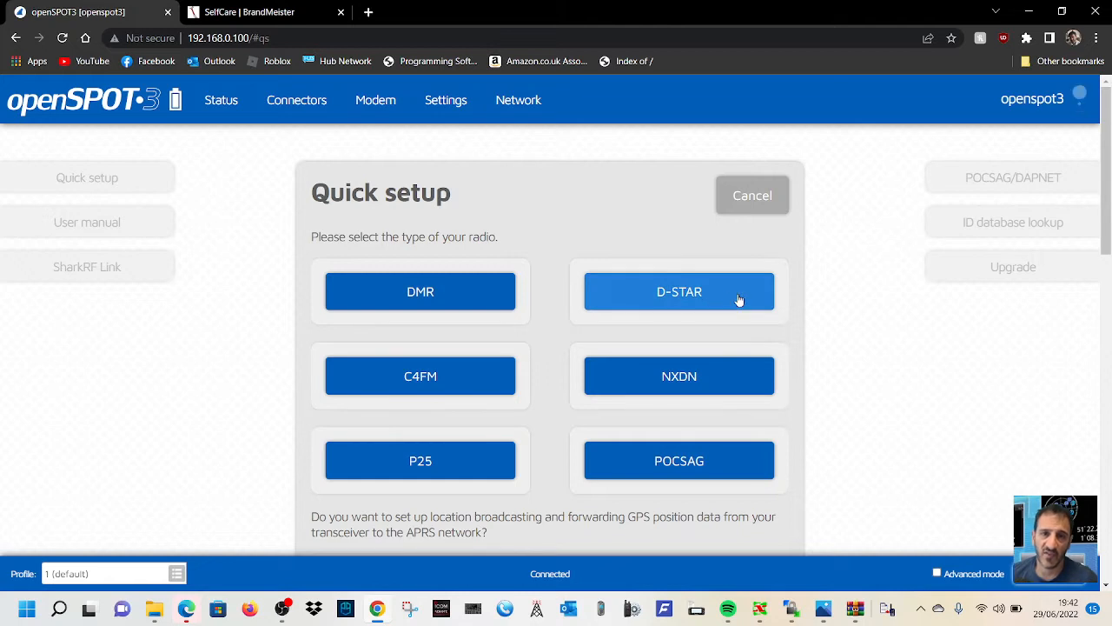
{"action": "left_click", "coordinate": [679, 291]}
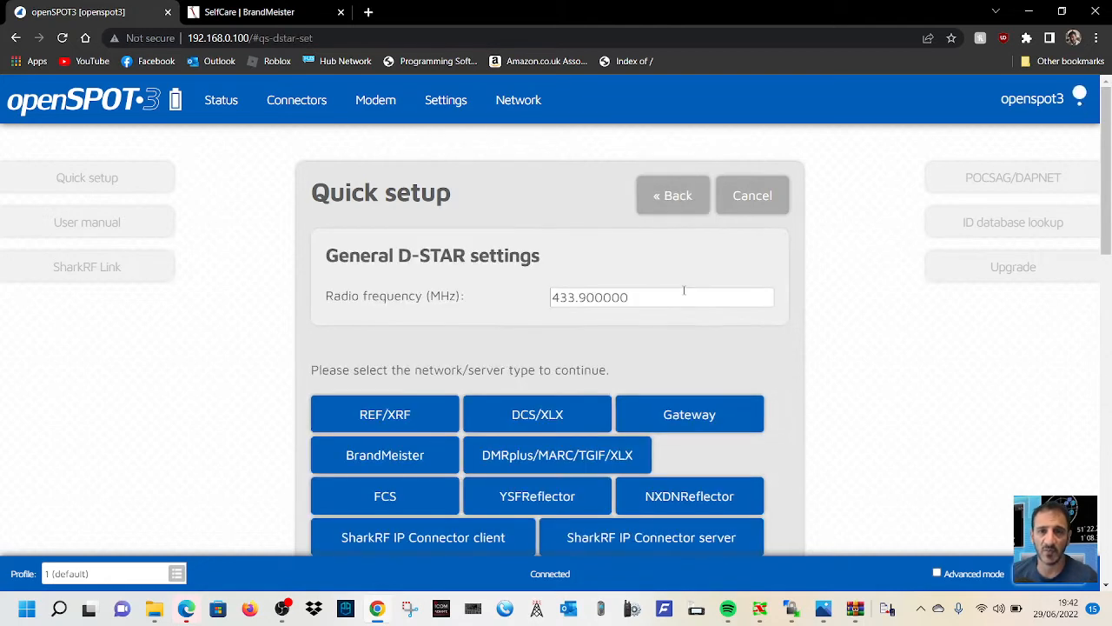
{"action": "scroll", "scroll_direction": "down", "scroll_amount": 3}
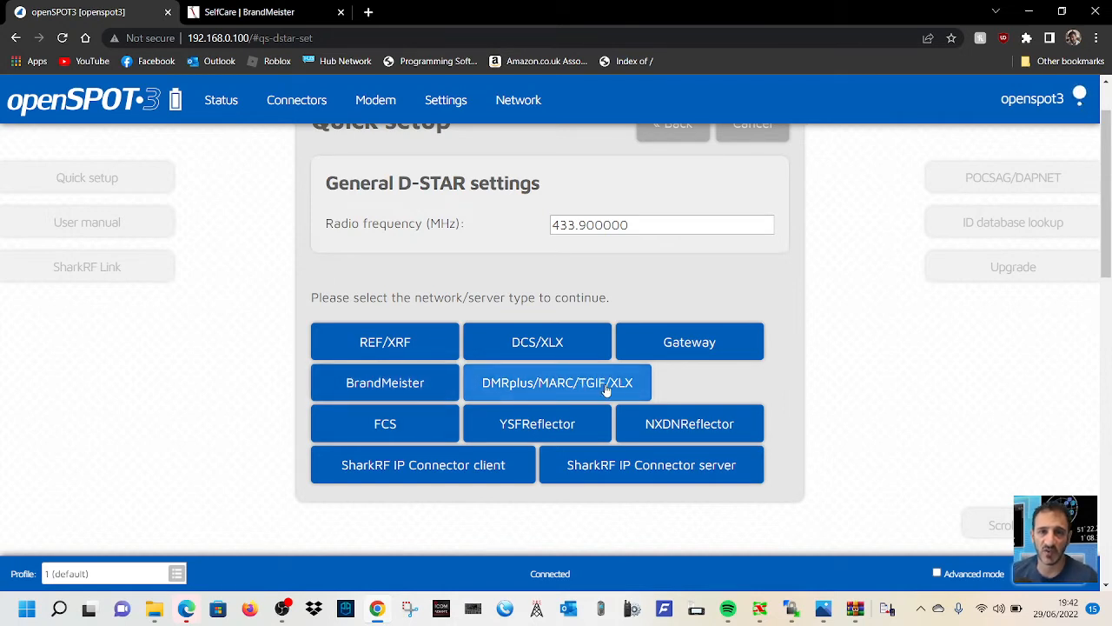
{"action": "mouse_move", "coordinate": [533, 410]}
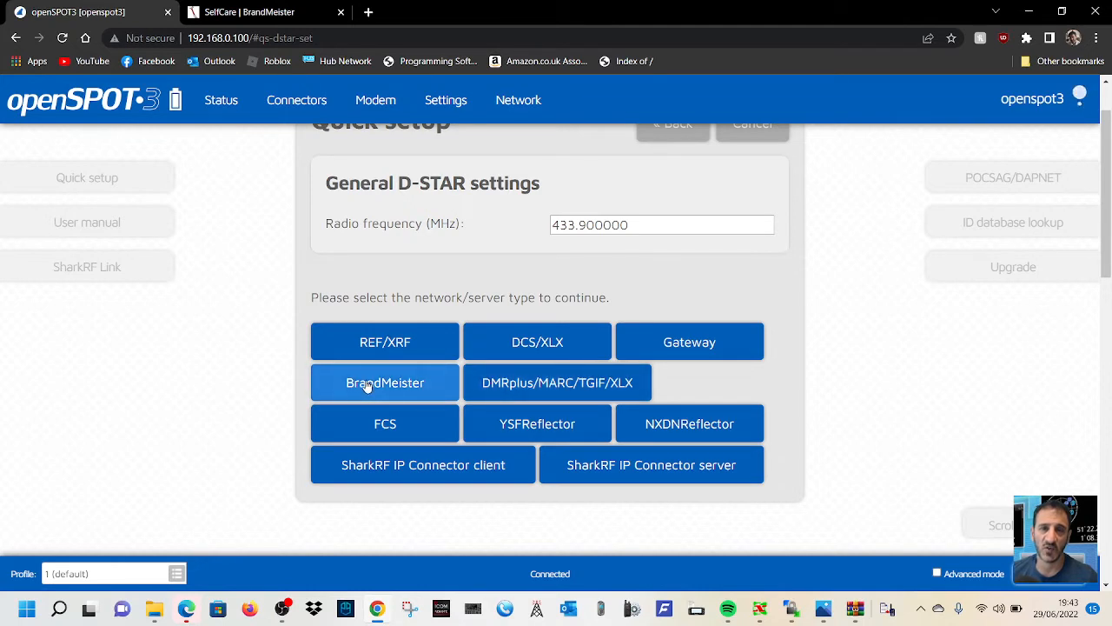
Choose BrandMeister as the network, bringing up the D-STAR/BrandMeister form with server United Kingdom/2341.
{"action": "left_click", "coordinate": [385, 382]}
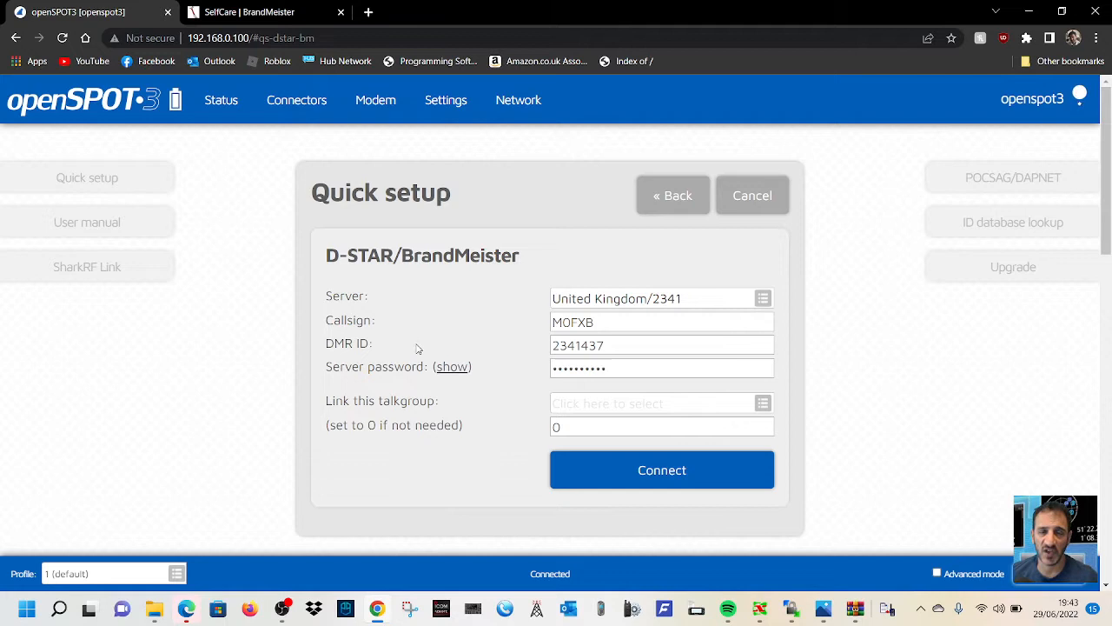
{"action": "mouse_move", "coordinate": [539, 327]}
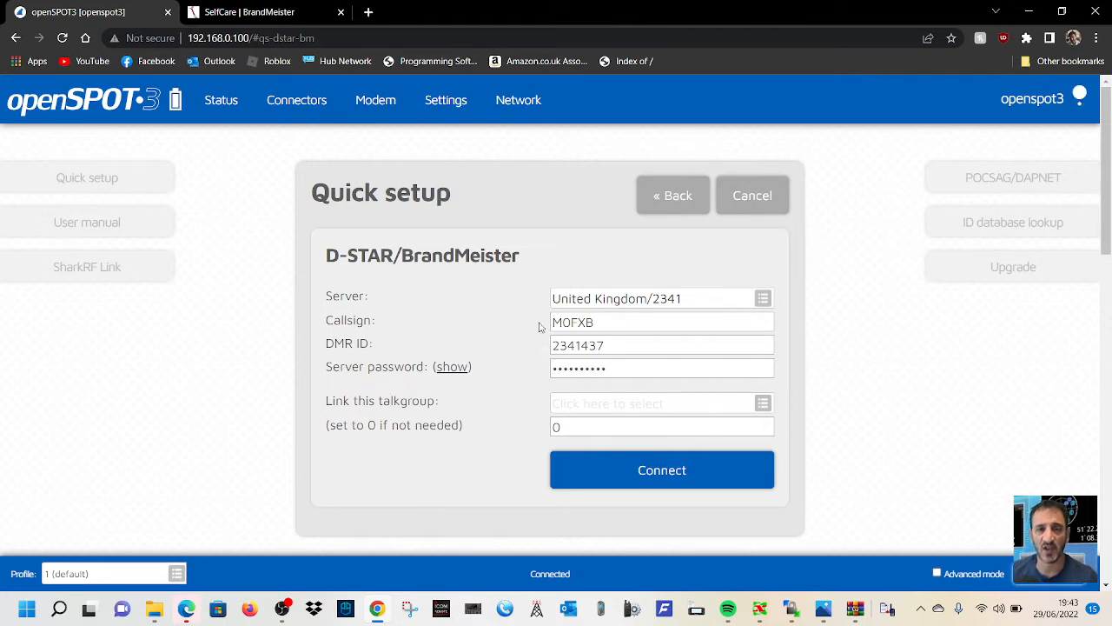
{"action": "left_click", "coordinate": [762, 298]}
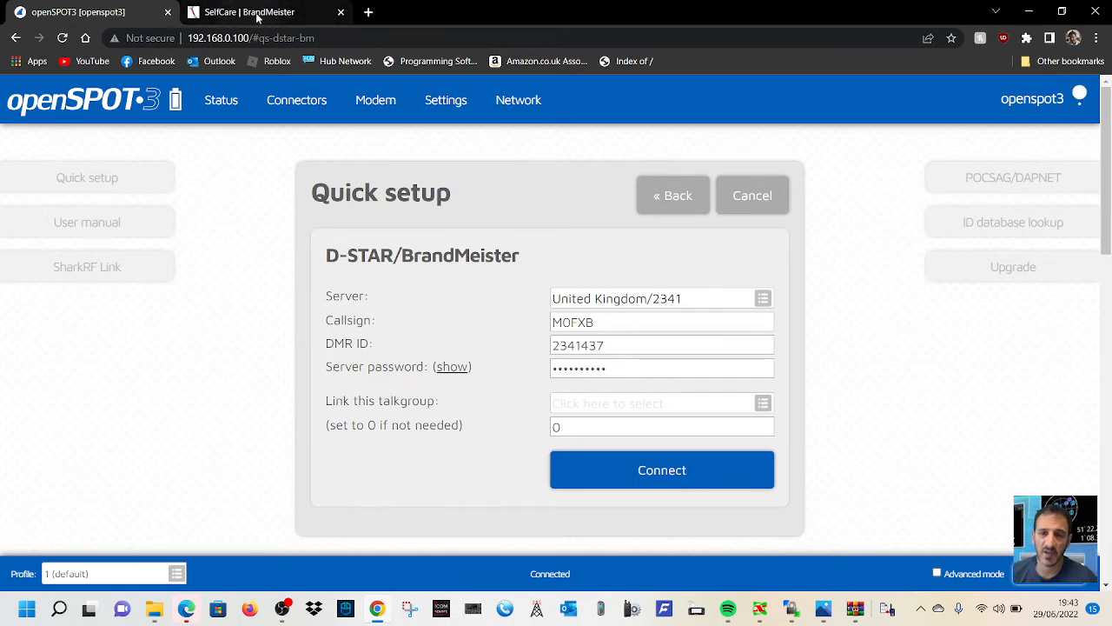
Check the Hotspot Security password in BrandMeister SelfCare and return to the openSPOT3 page.
{"action": "left_click", "coordinate": [252, 12]}
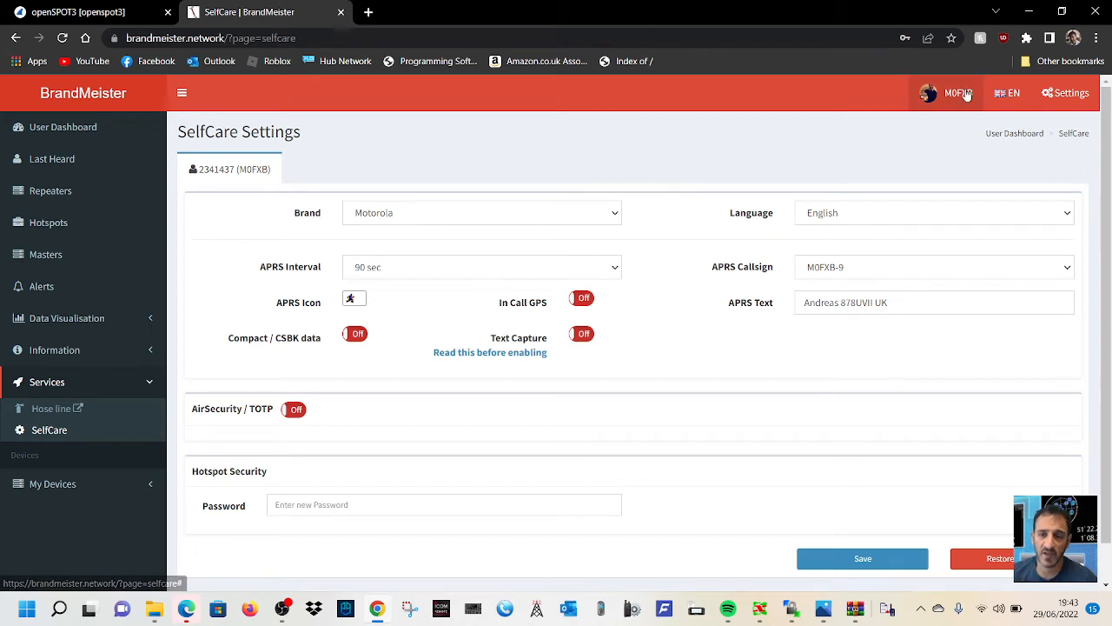
{"action": "left_click", "coordinate": [957, 93]}
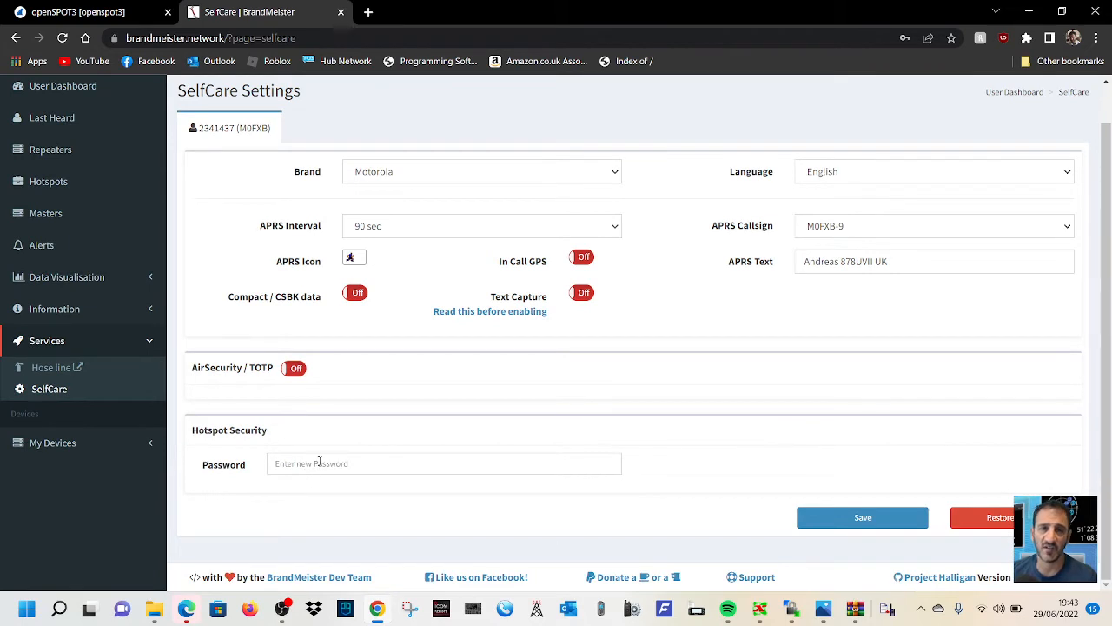
{"action": "mouse_move", "coordinate": [519, 491]}
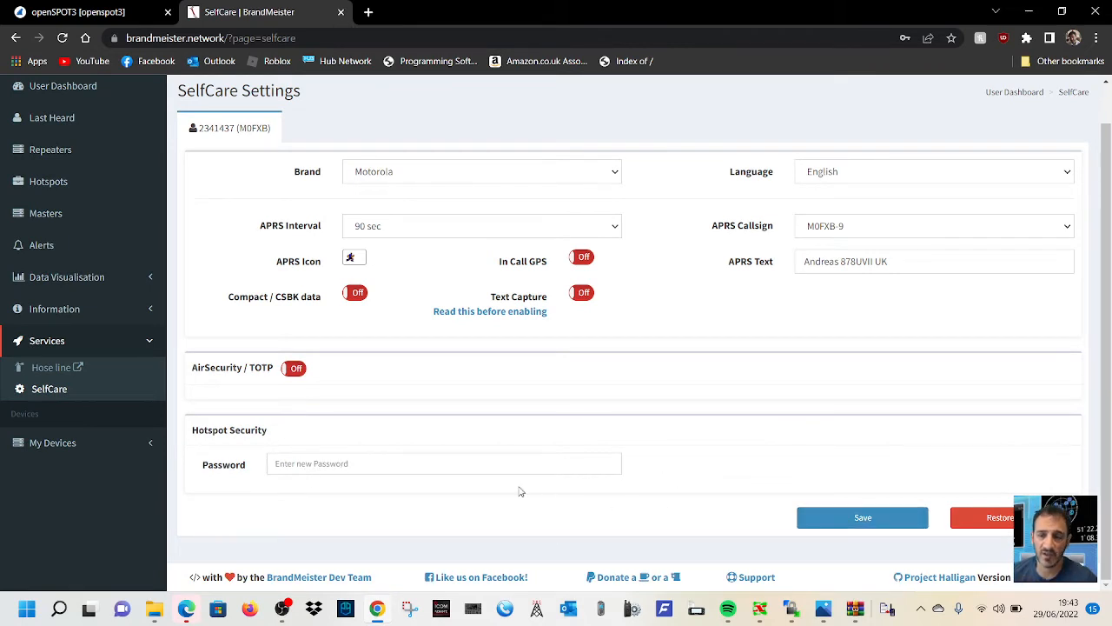
{"action": "mouse_move", "coordinate": [171, 118]}
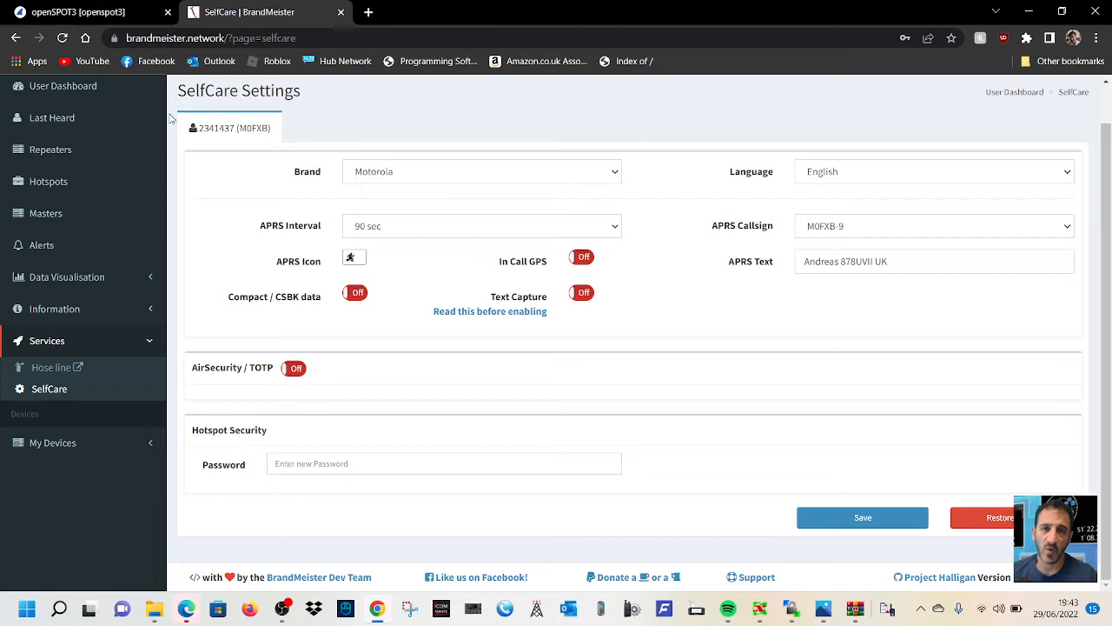
{"action": "left_click", "coordinate": [78, 12]}
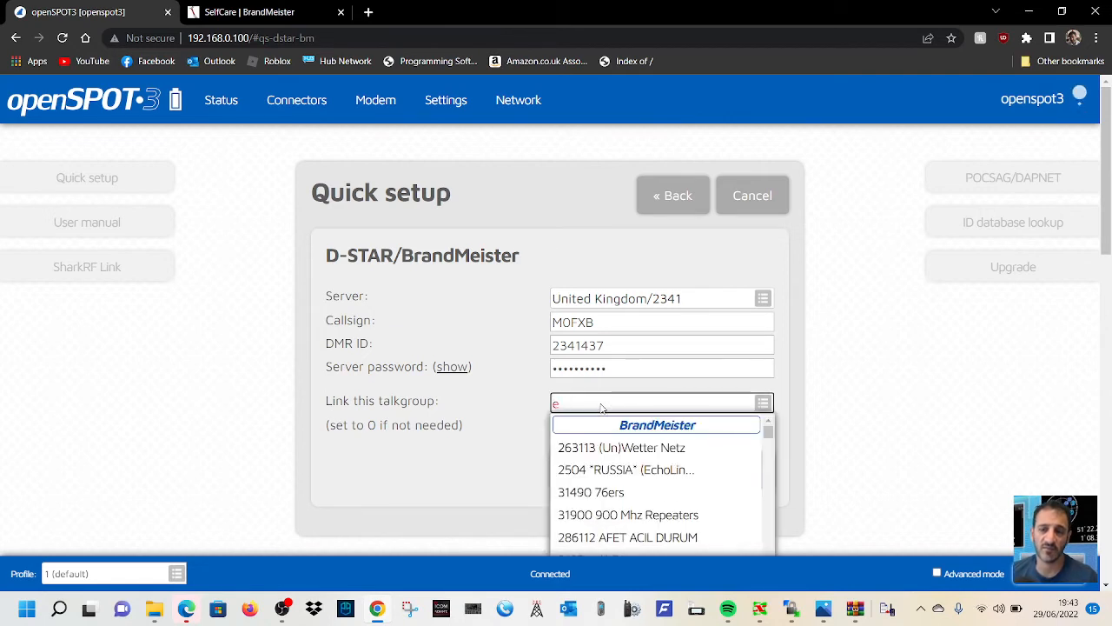
Link talkgroup 91 World-wide and connect the hotspot to BrandMeister.
{"action": "type", "text": "wo"}
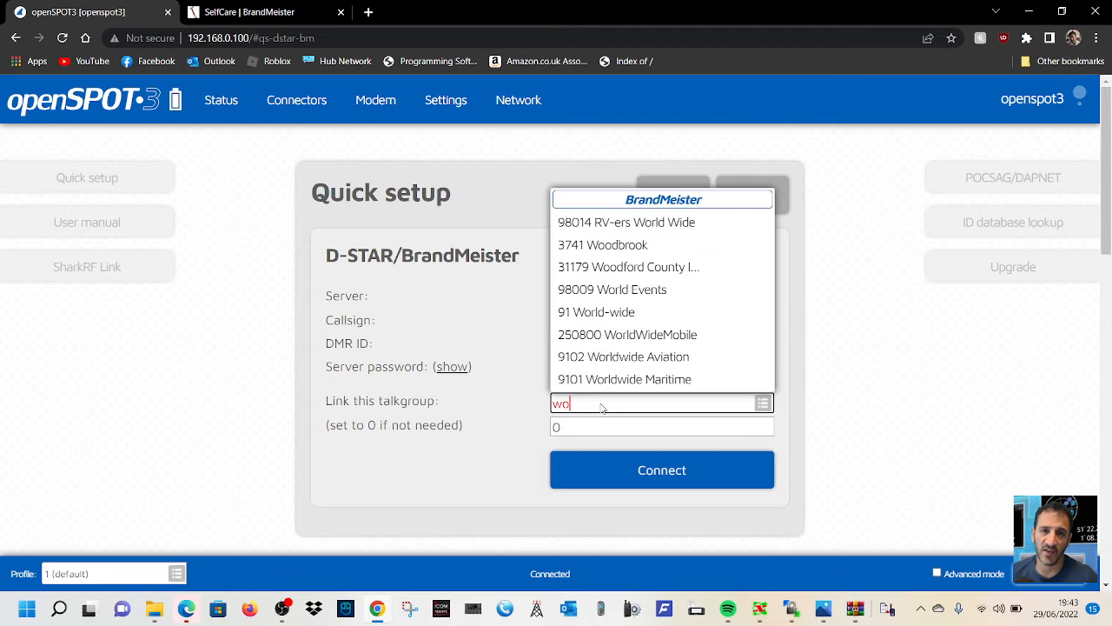
{"action": "type", "text": "rld"}
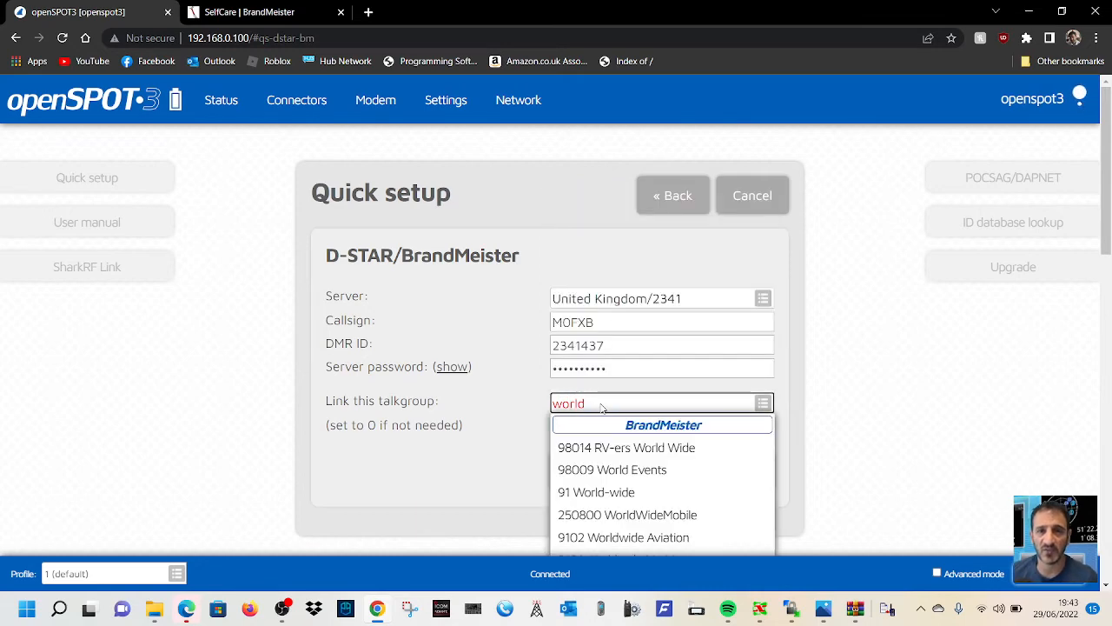
{"action": "left_click", "coordinate": [596, 492]}
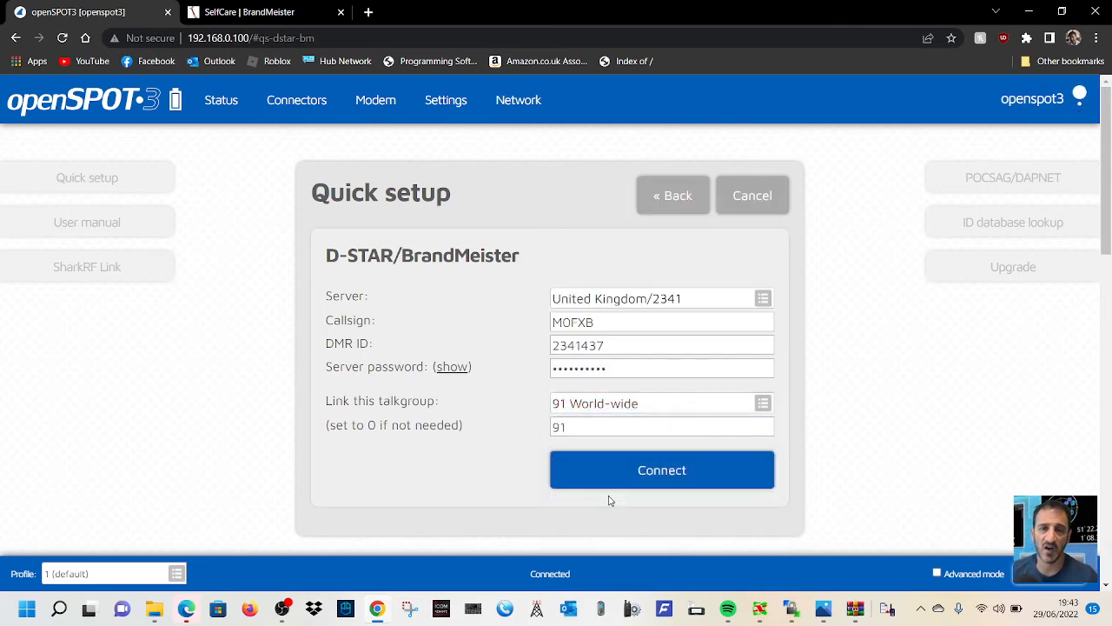
{"action": "left_click", "coordinate": [662, 469]}
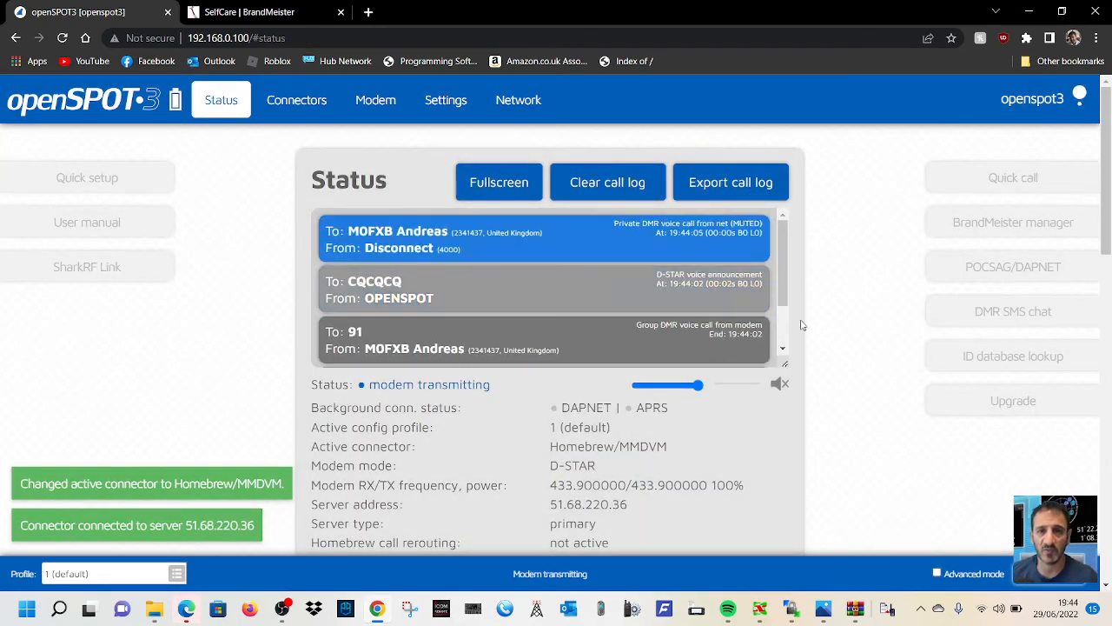
Turn on call audio and review the connector details confirming linked TG 91.
{"action": "left_click", "coordinate": [780, 384]}
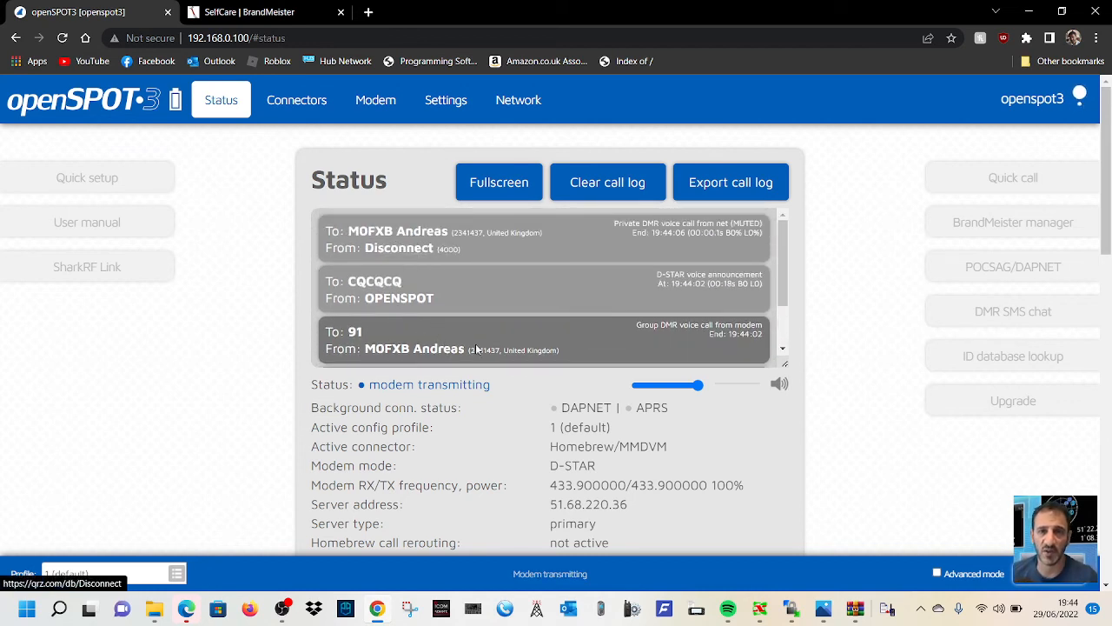
{"action": "scroll", "scroll_direction": "down", "scroll_amount": 3}
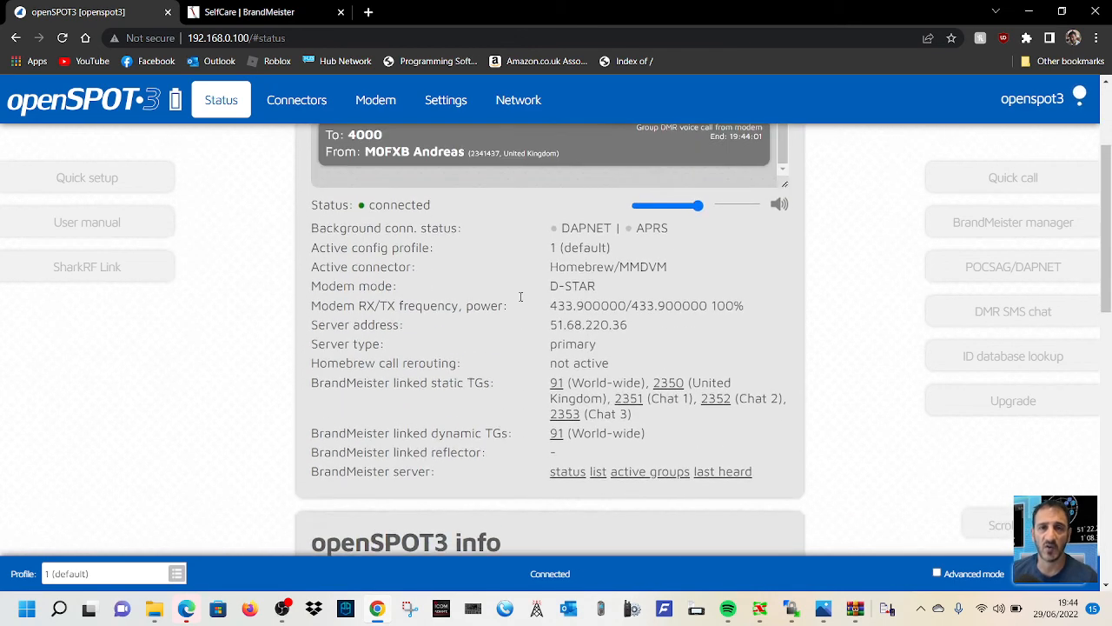
{"action": "scroll", "scroll_direction": "up", "scroll_amount": 3}
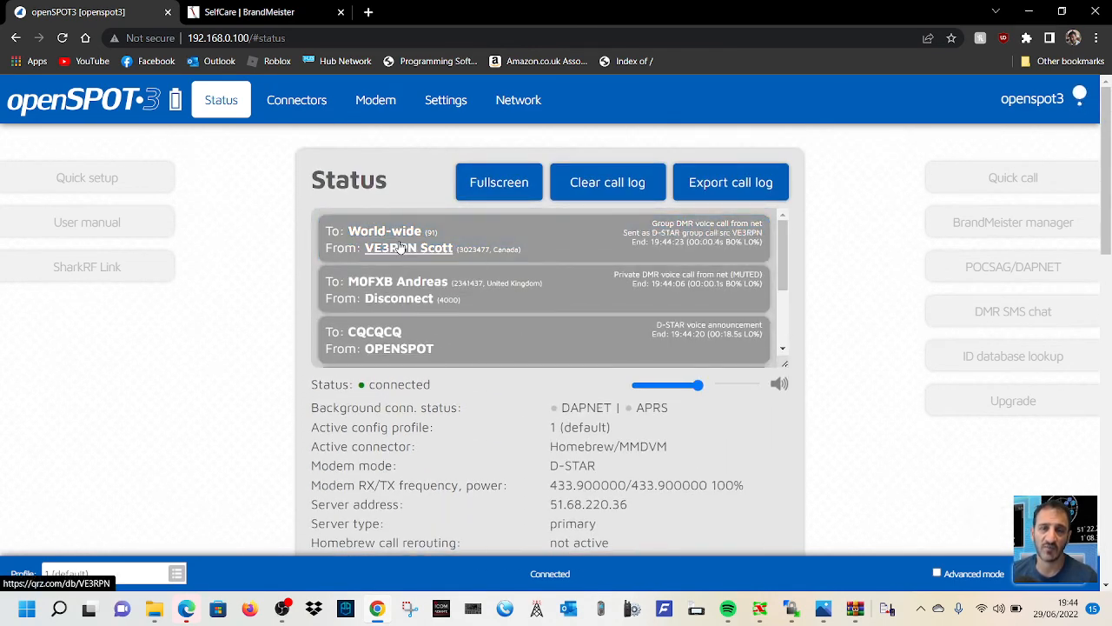
{"action": "left_click", "coordinate": [408, 248]}
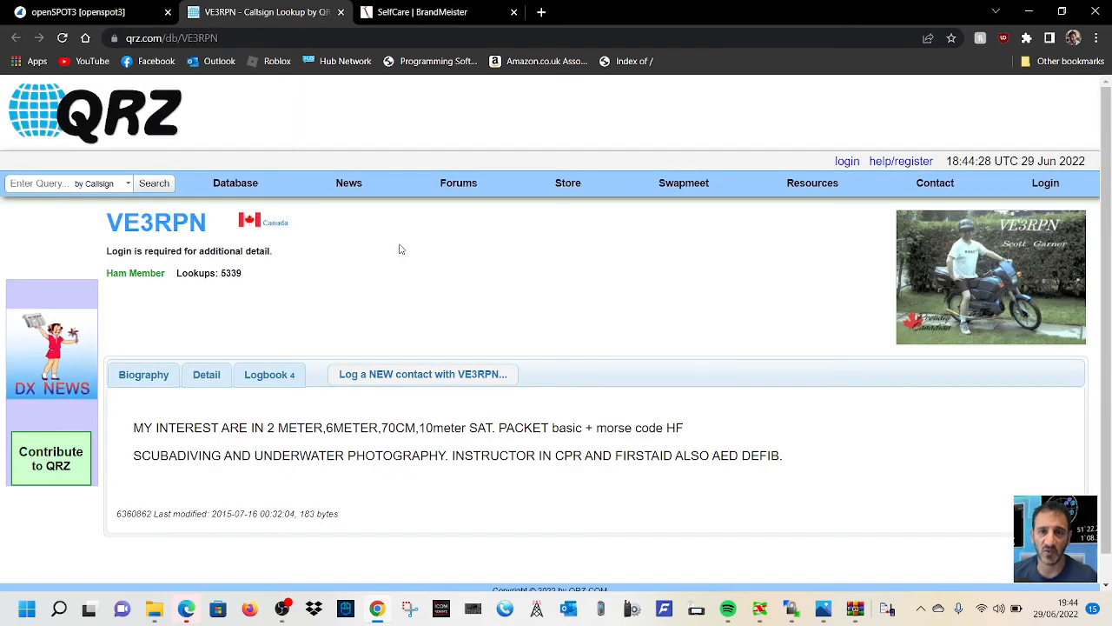
{"action": "left_click", "coordinate": [78, 12]}
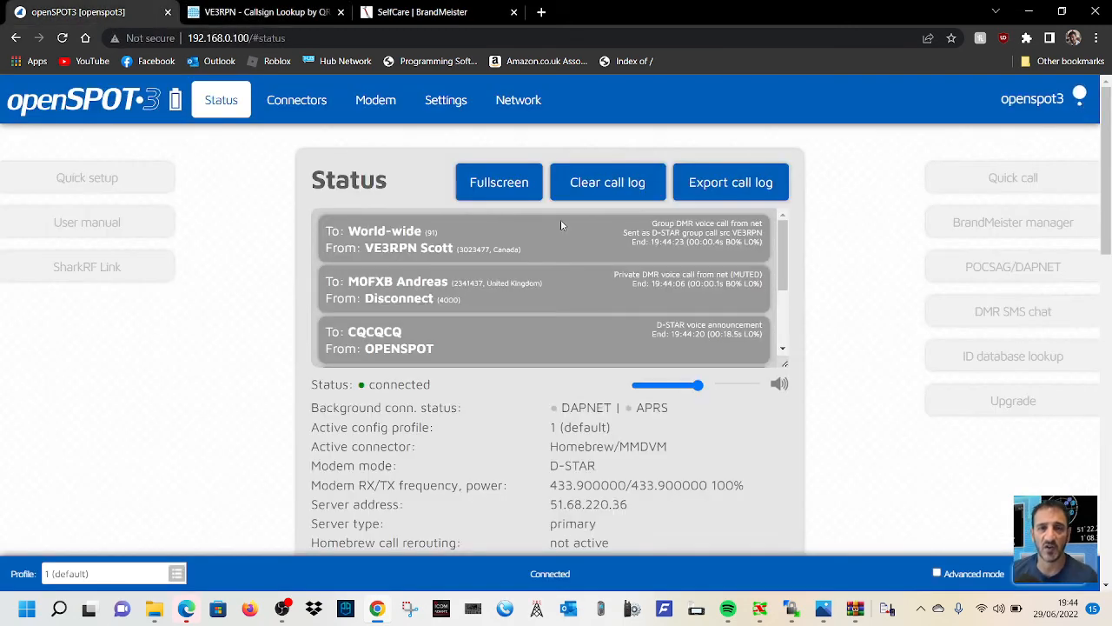